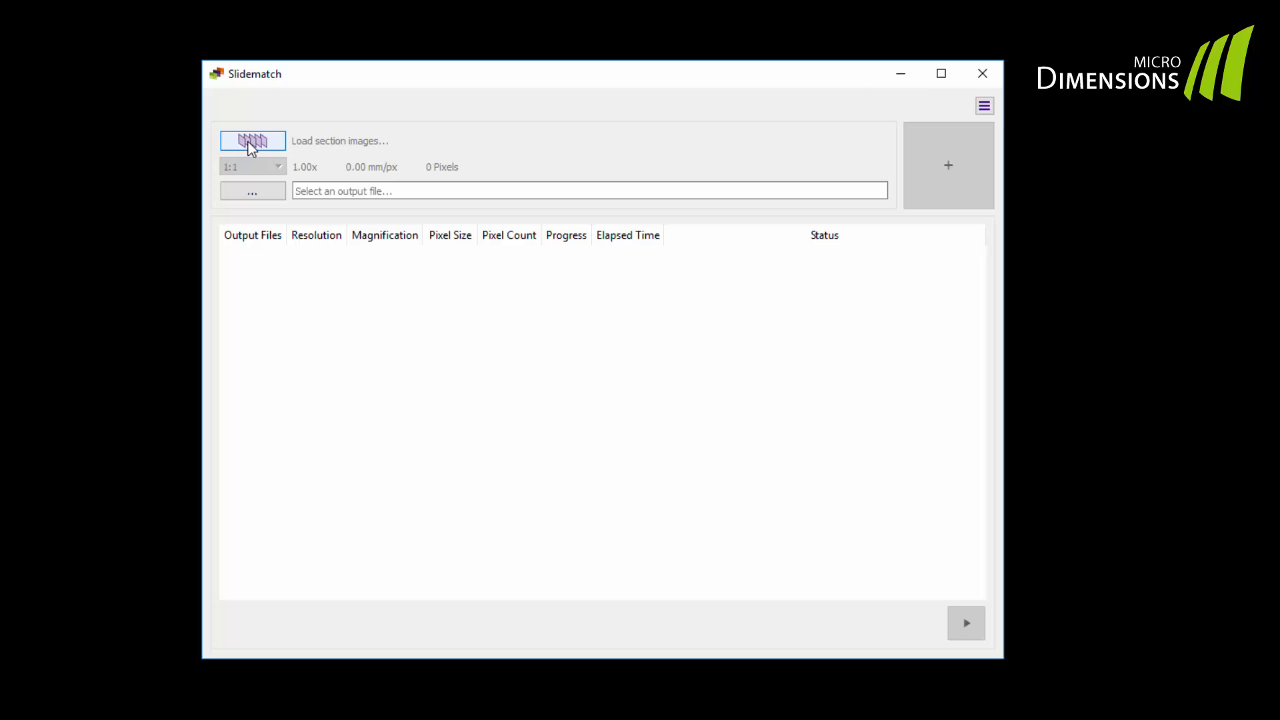
Load the three section images CD3 ERL016, CD8 ERL016 and HE 42 (.mrxs) for import
left_click(252, 140)
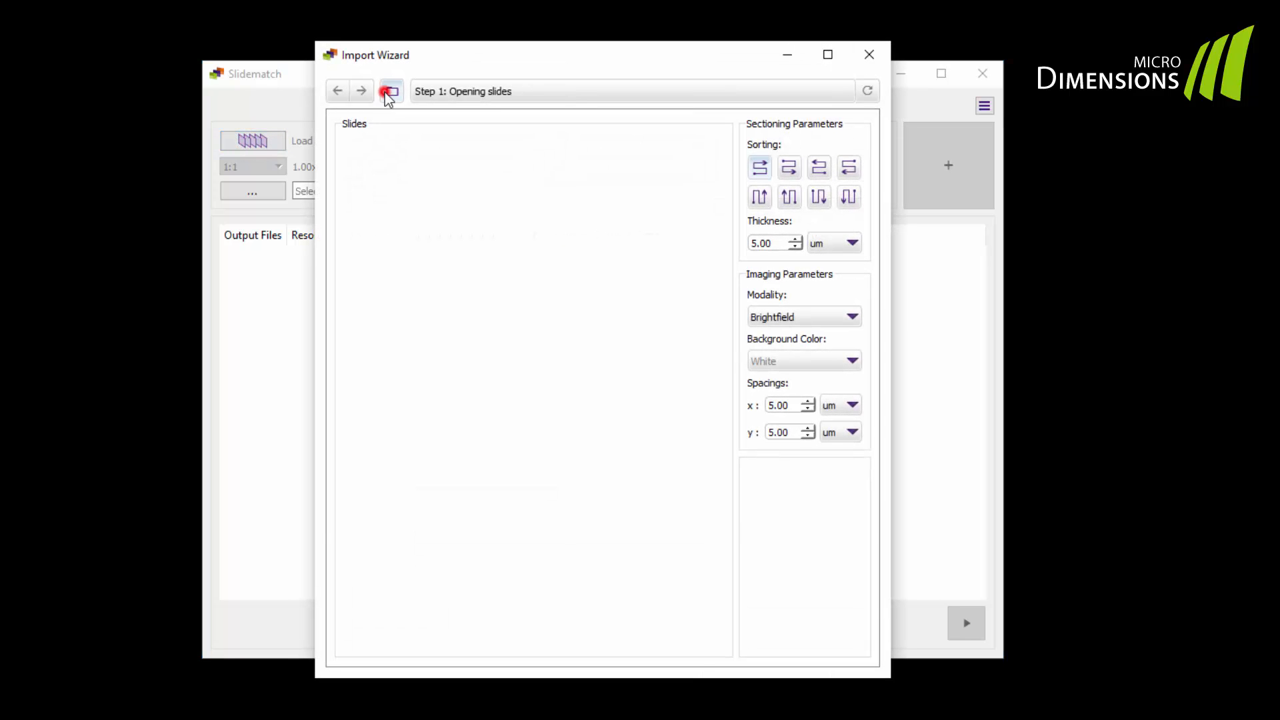
left_click(390, 91)
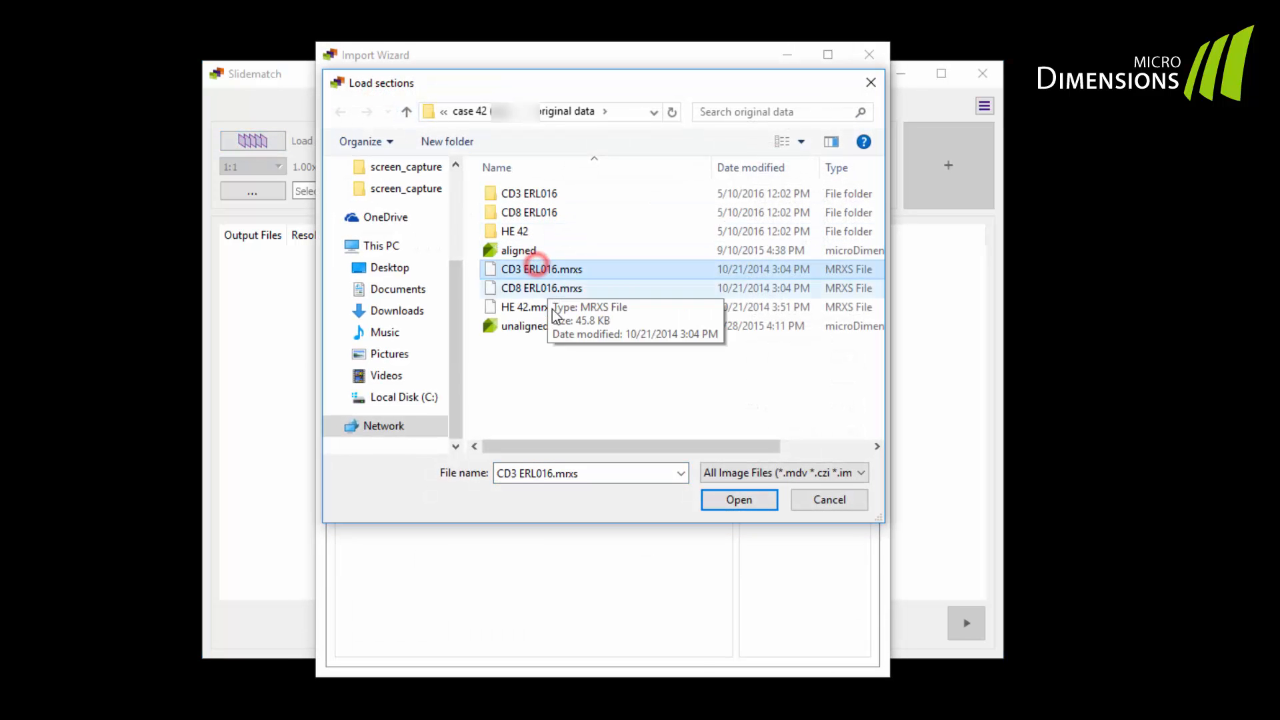
left_click(528, 307)
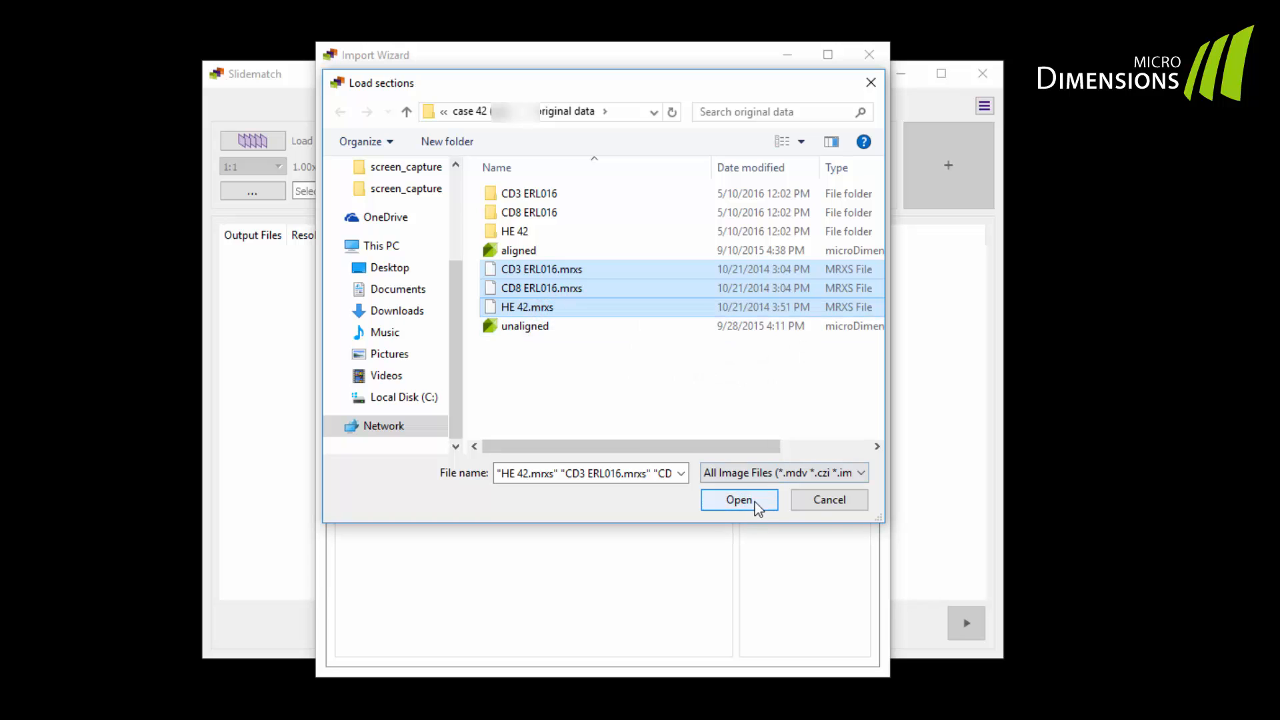
left_click(737, 500)
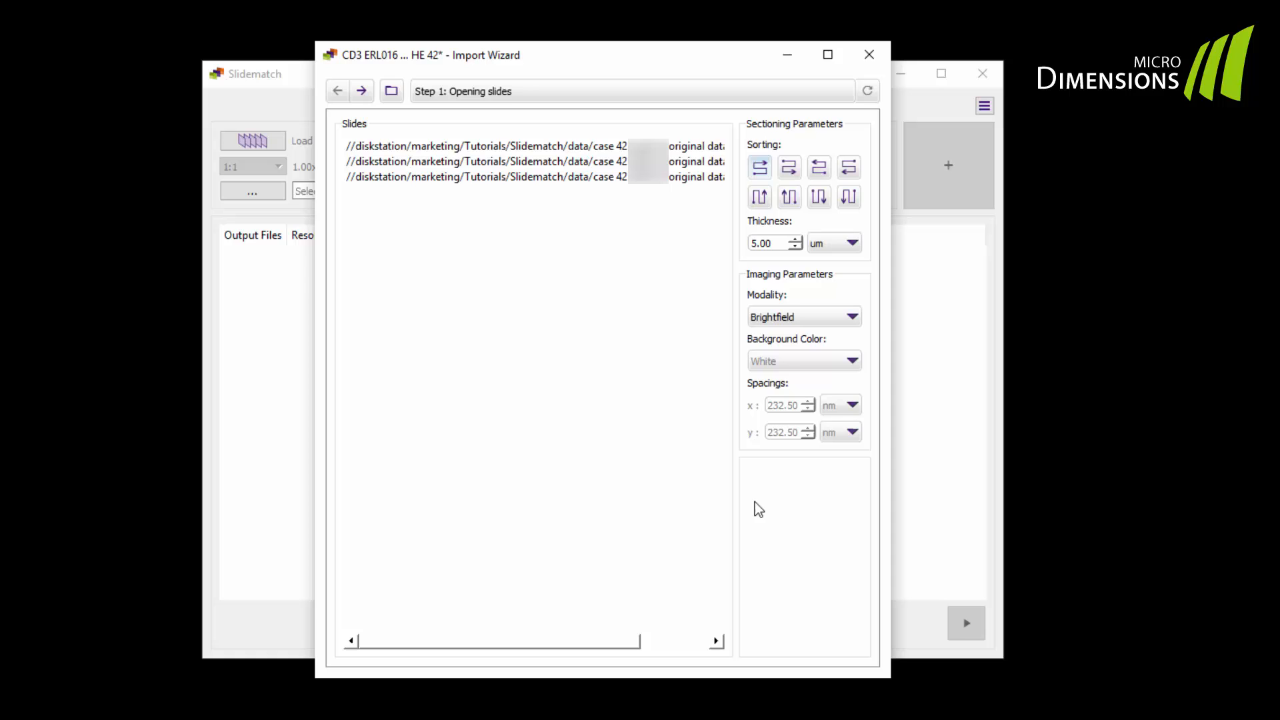
Step through the Import Wizard to extract sections and run the initial alignment
left_click(362, 91)
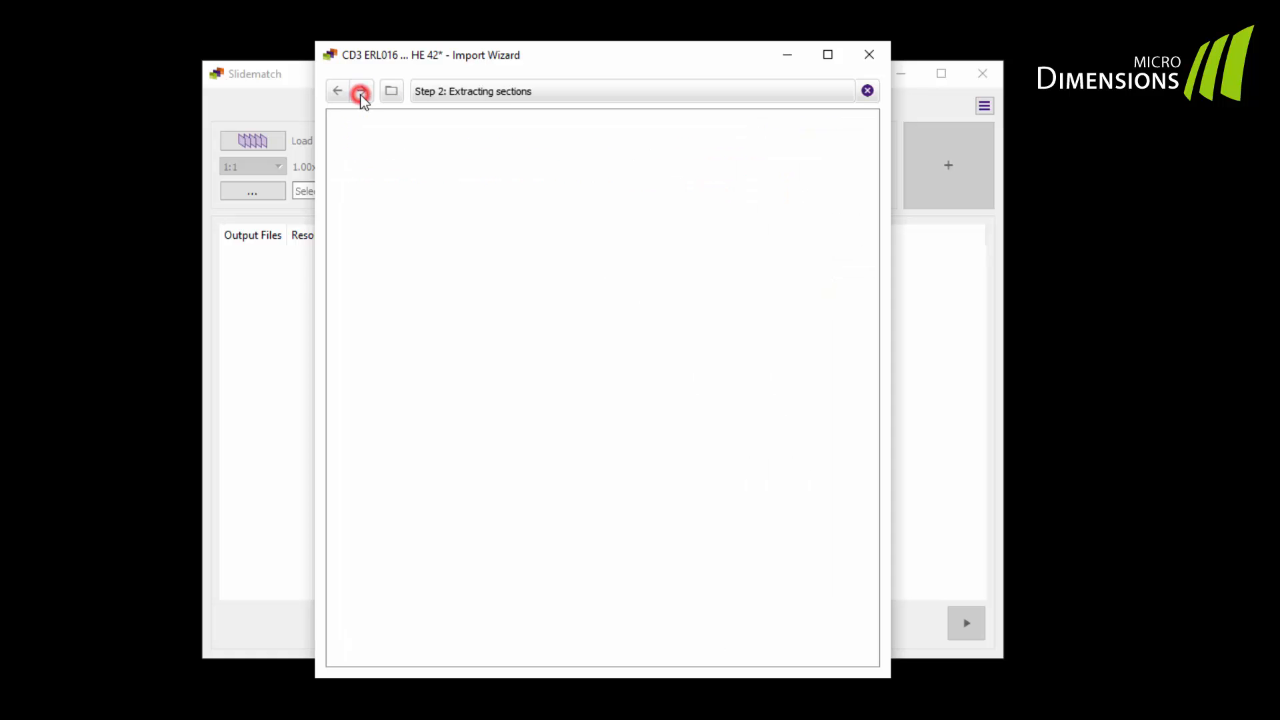
left_click(361, 90)
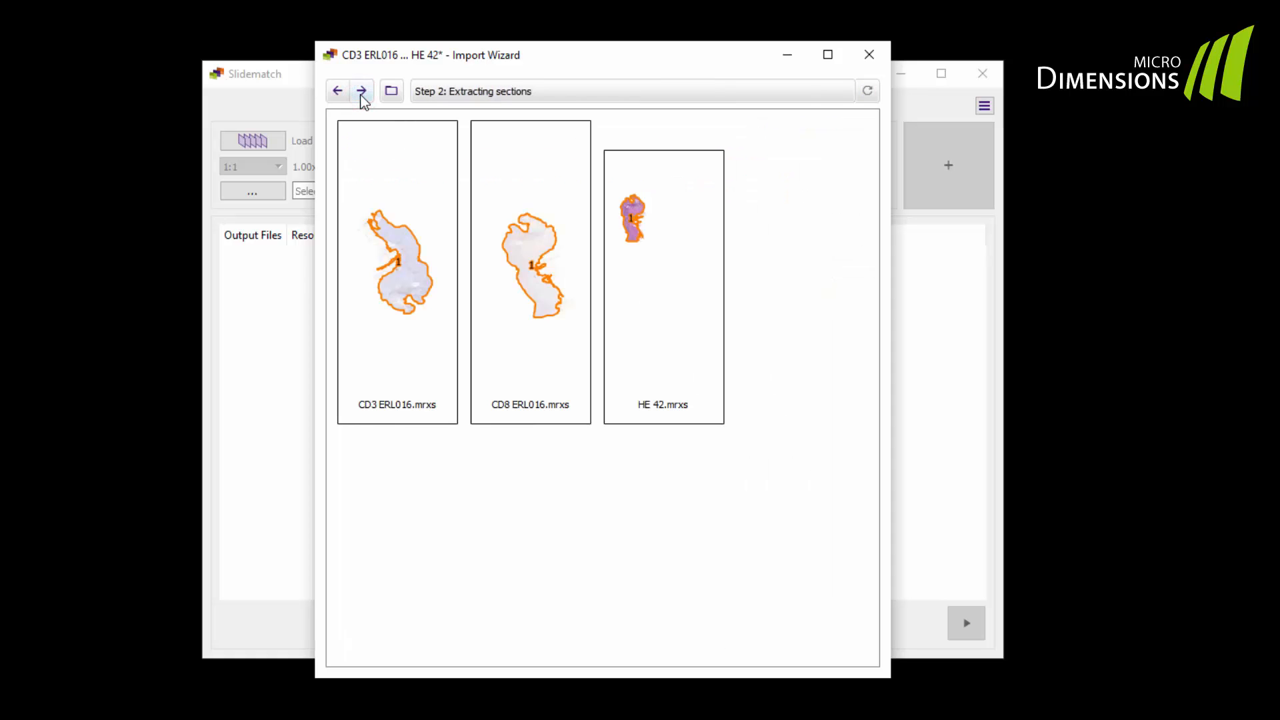
left_click(361, 90)
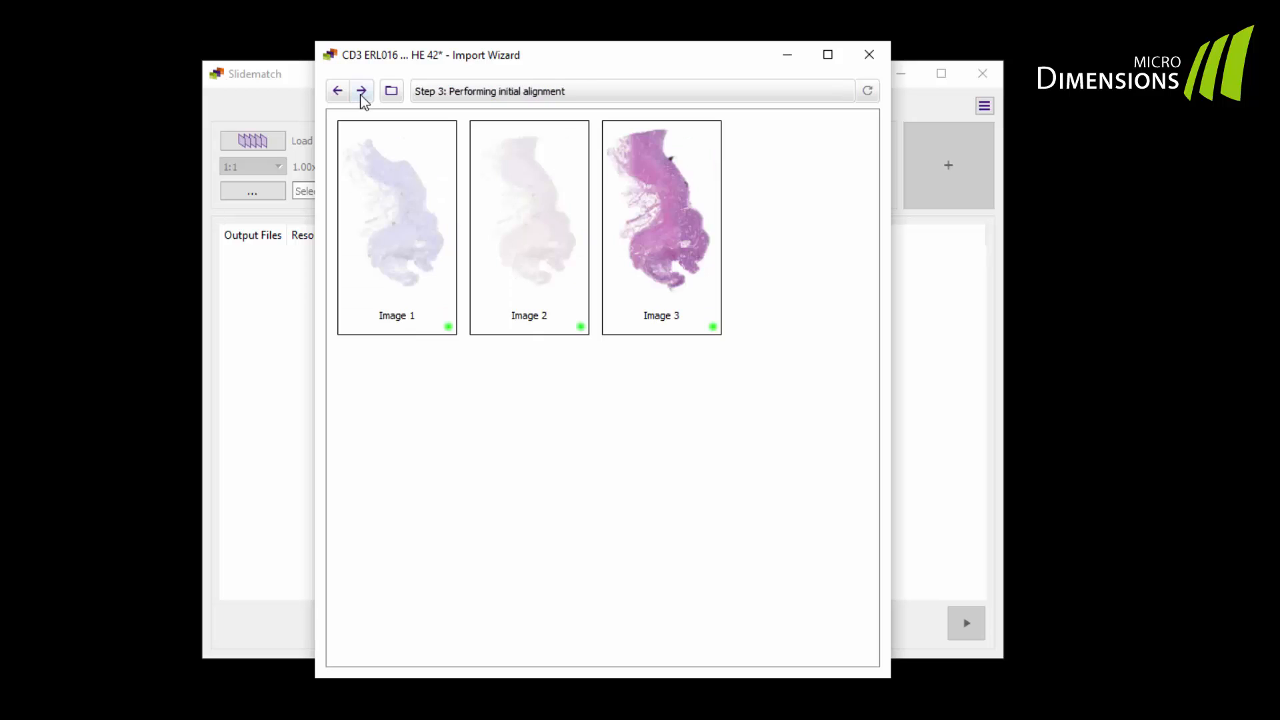
left_click(362, 91)
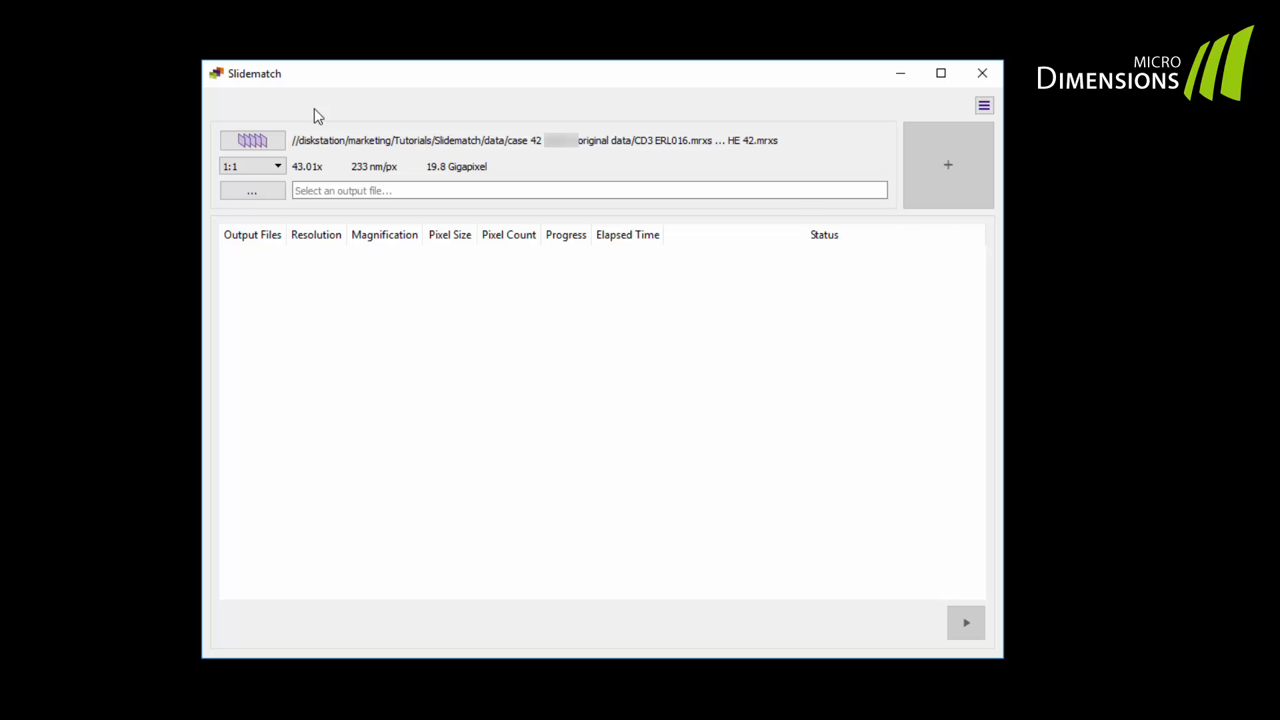
left_click(252, 167)
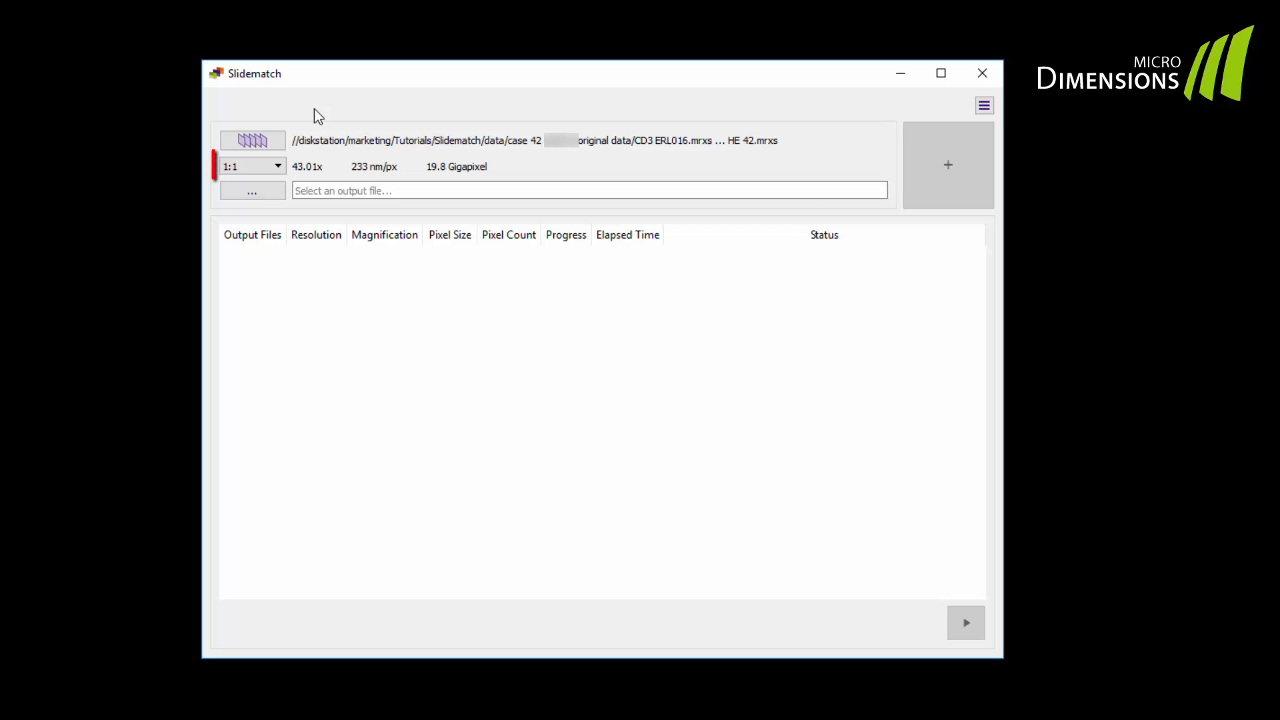
left_click(252, 166)
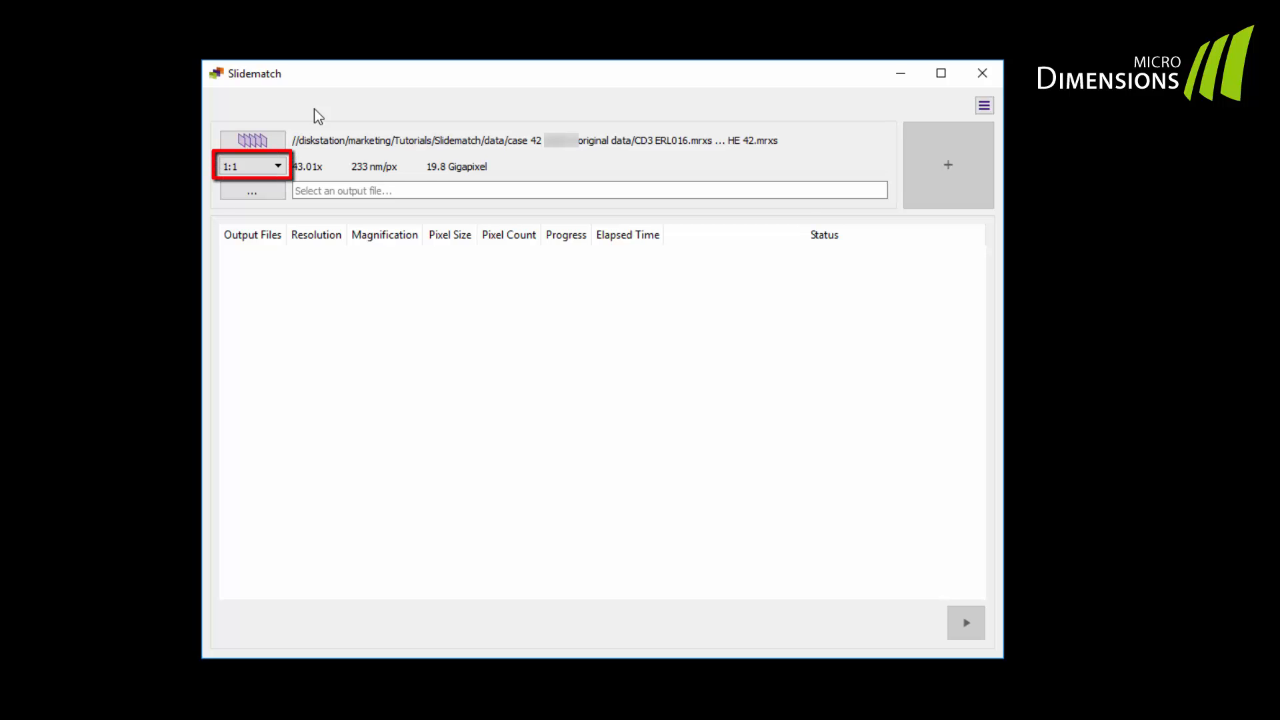
mouse_move(311, 135)
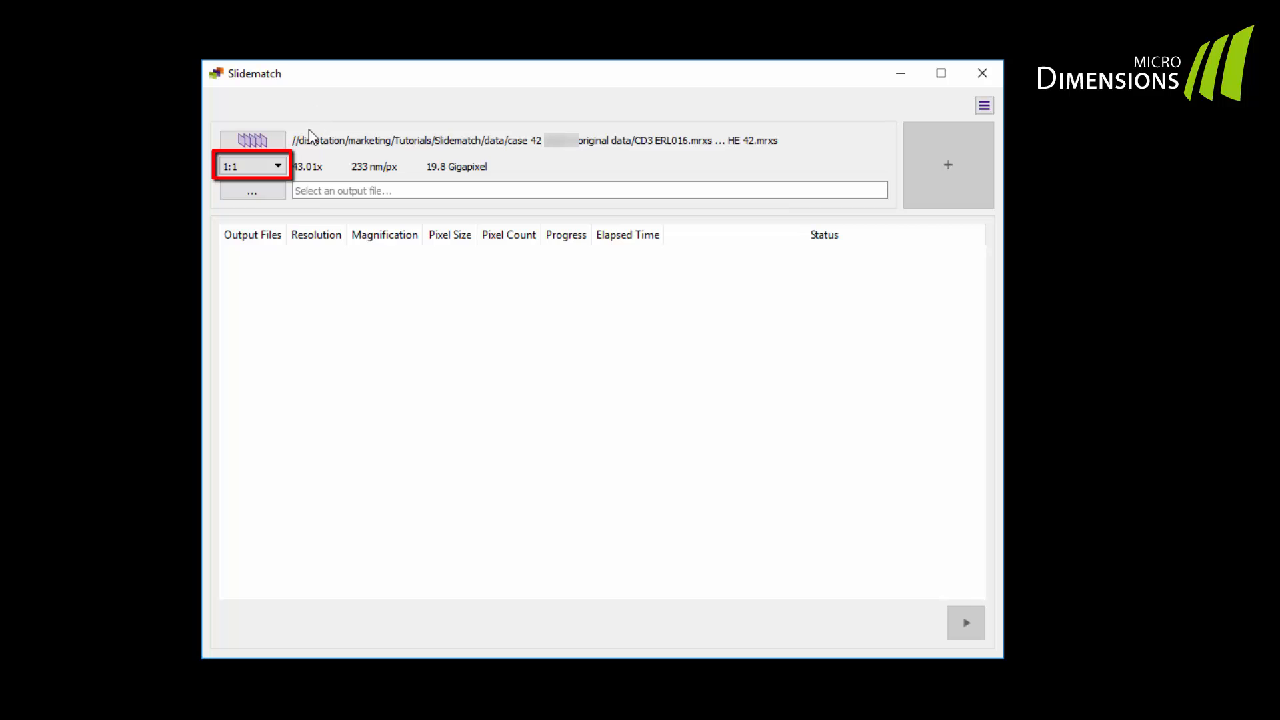
left_click(276, 165)
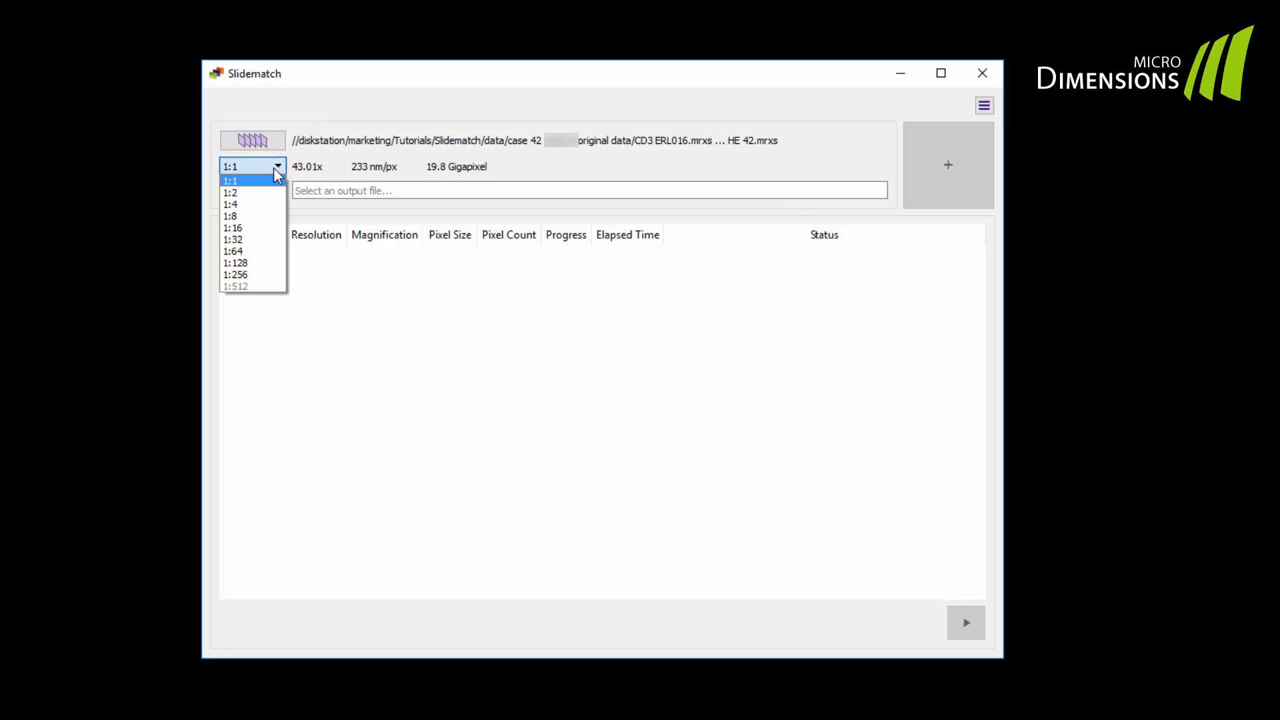
mouse_move(260, 251)
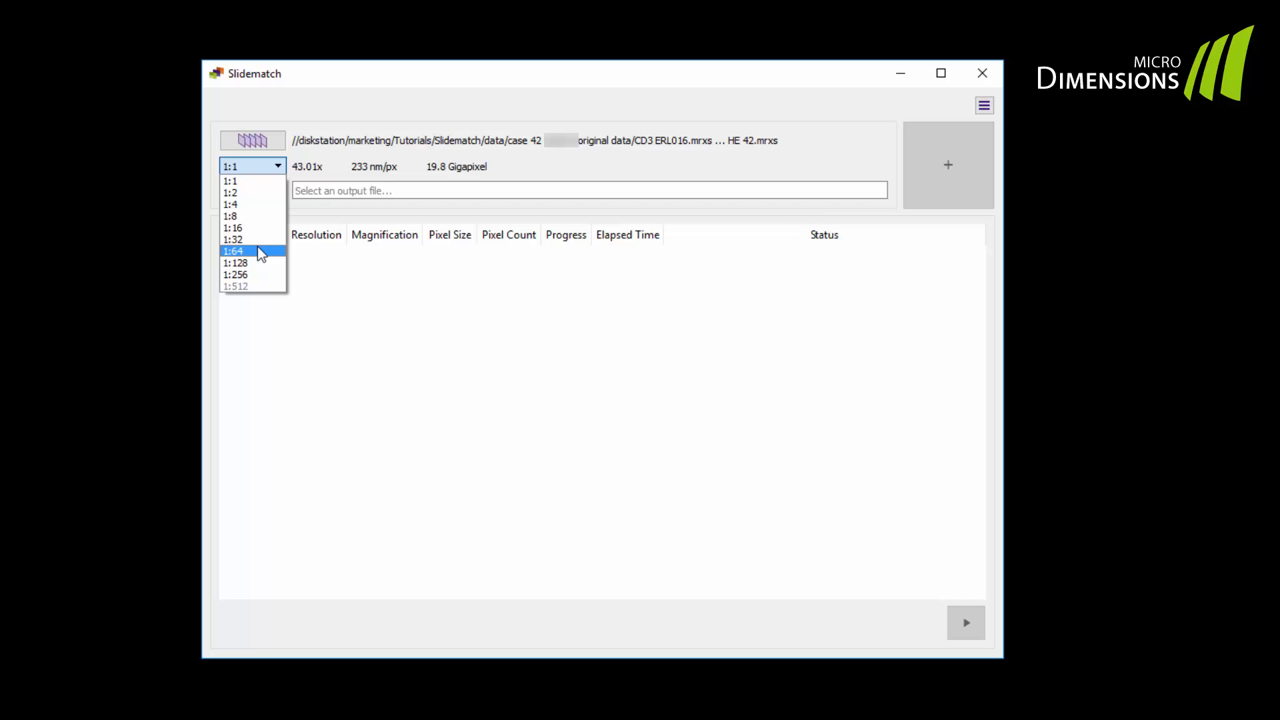
left_click(252, 167)
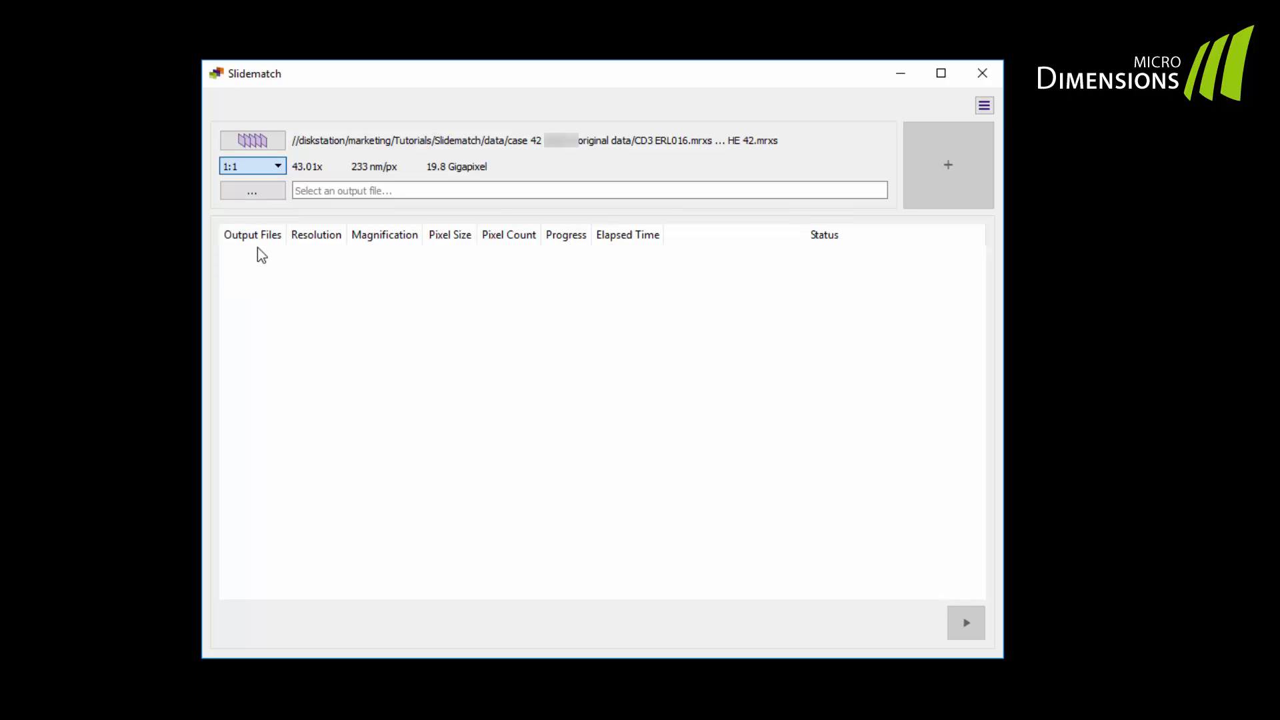
left_click(251, 190)
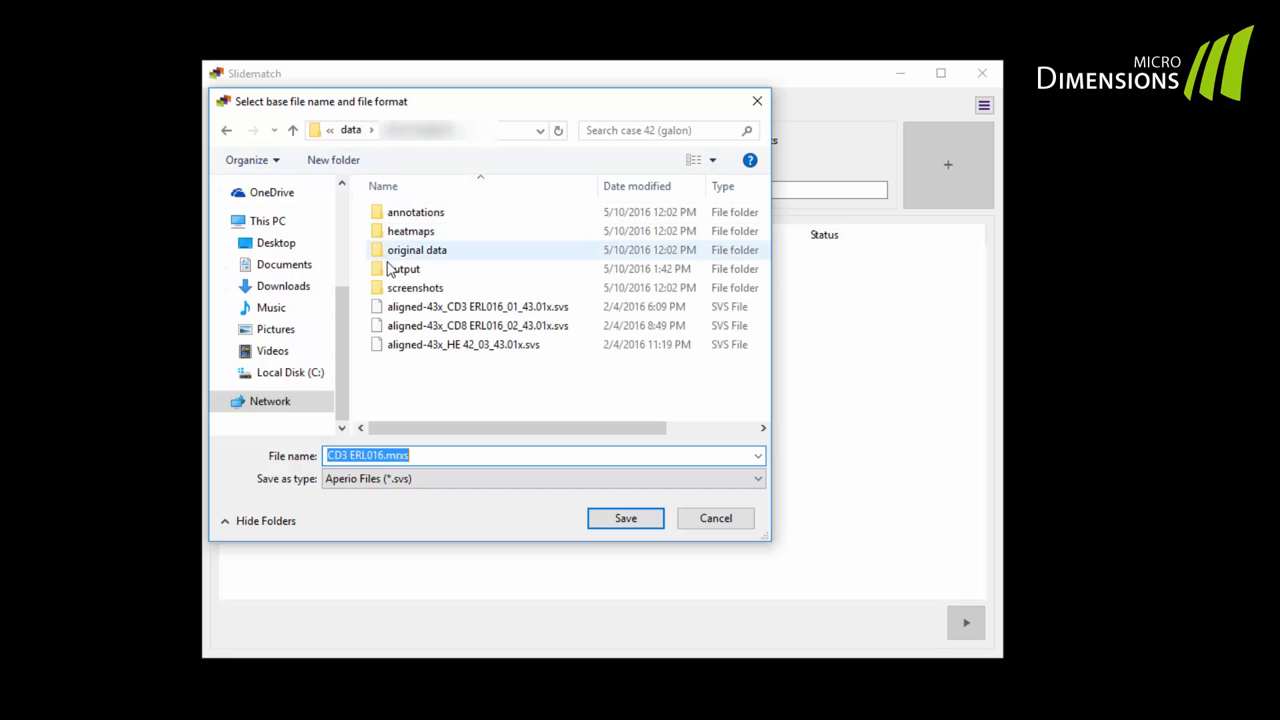
Save the output as output1 in TIFF format inside the case's output folder
double_click(404, 268)
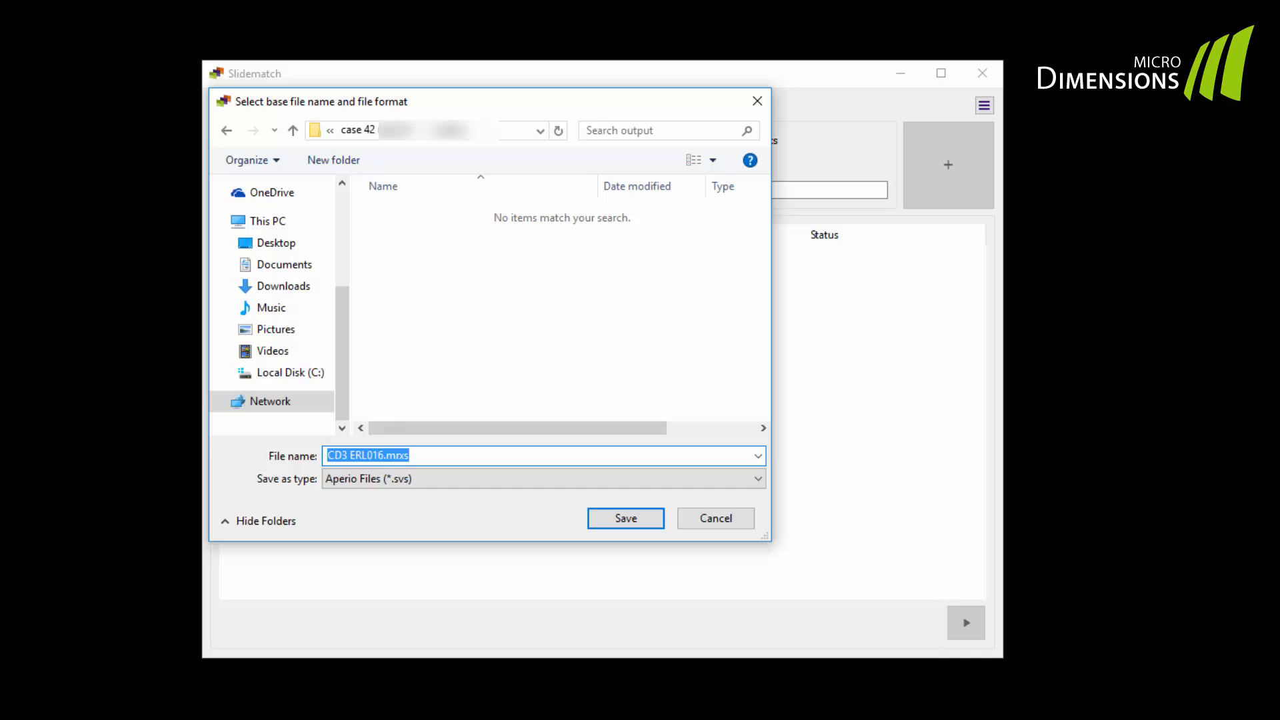
type("output")
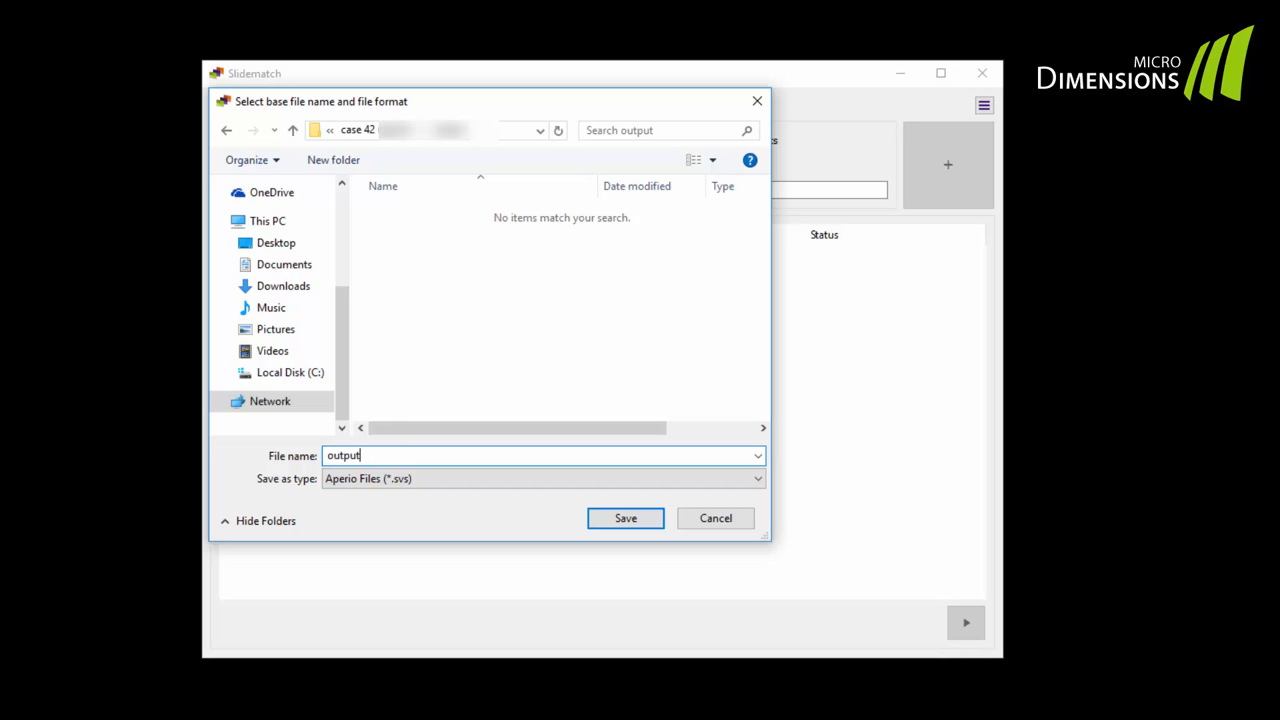
type("1")
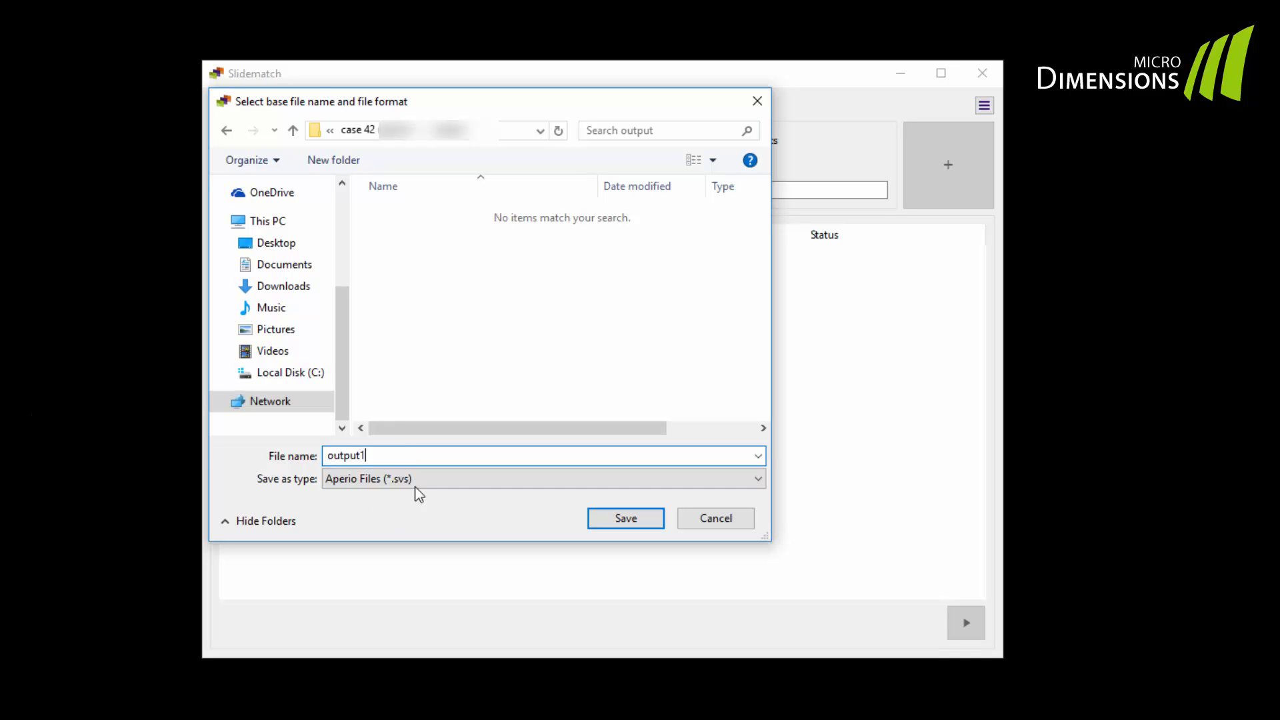
left_click(539, 479)
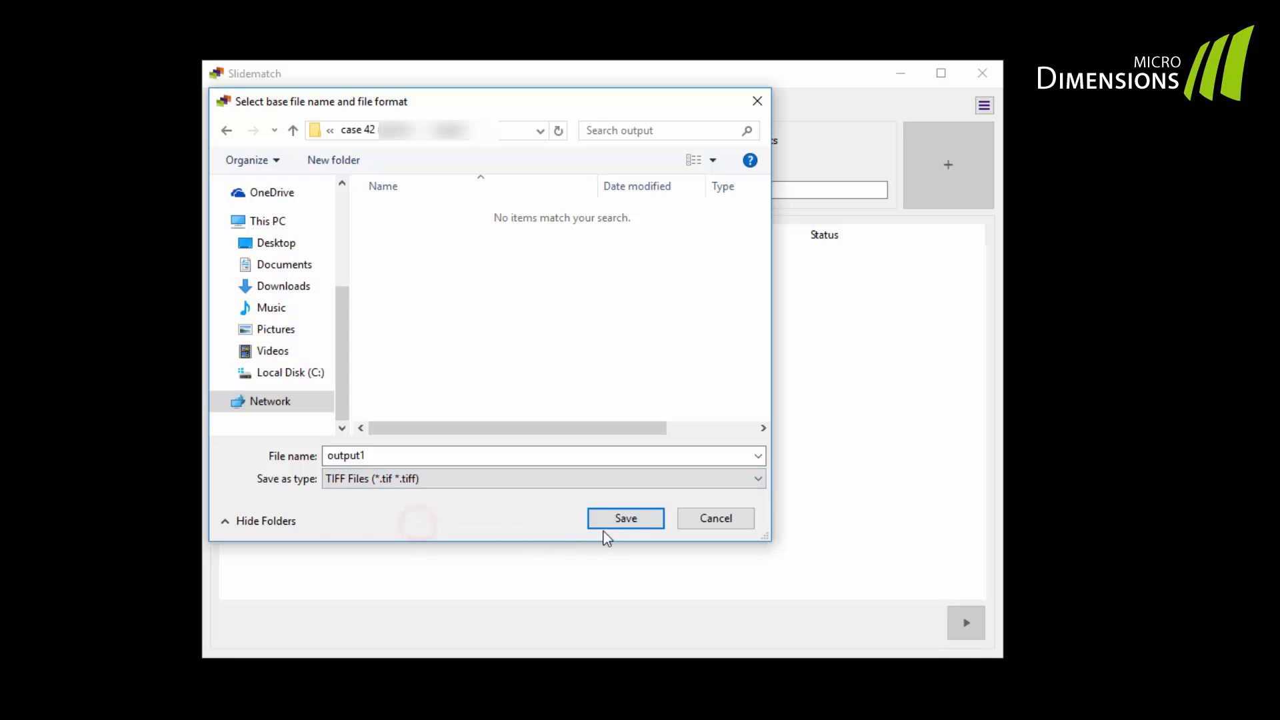
left_click(624, 517)
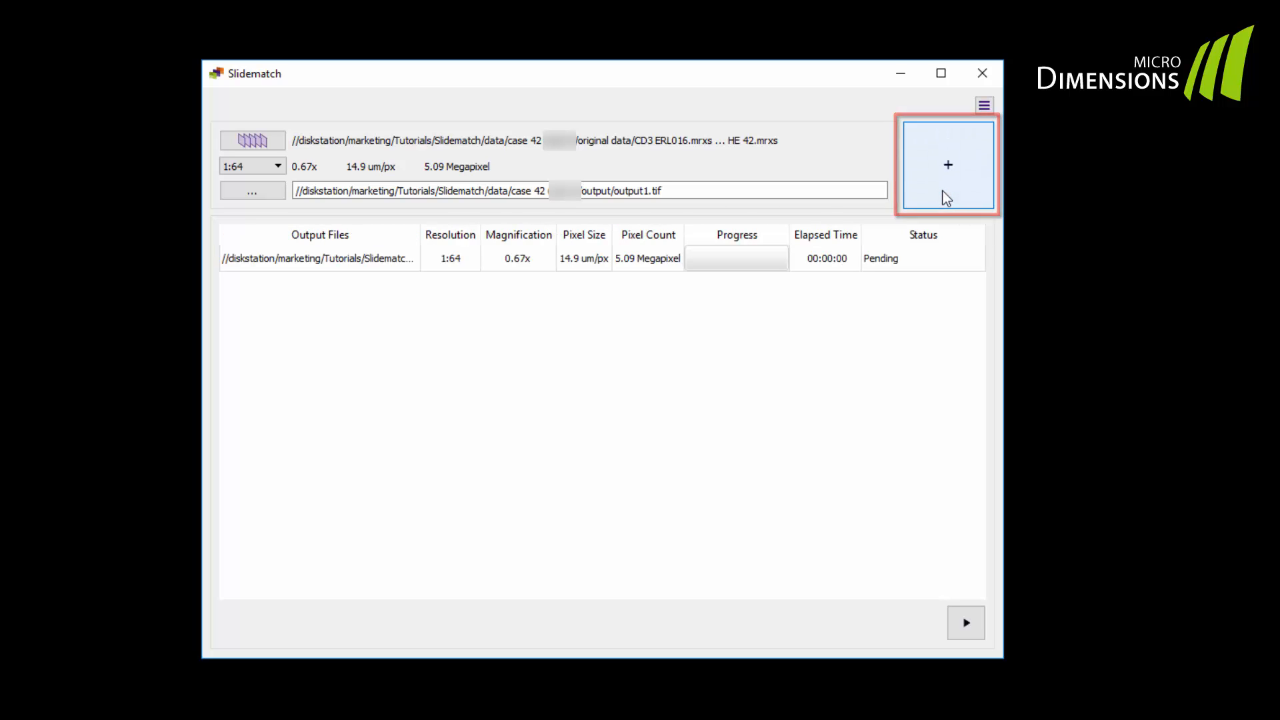
Queue a second output1.tif job at full 1:1 resolution
left_click(278, 166)
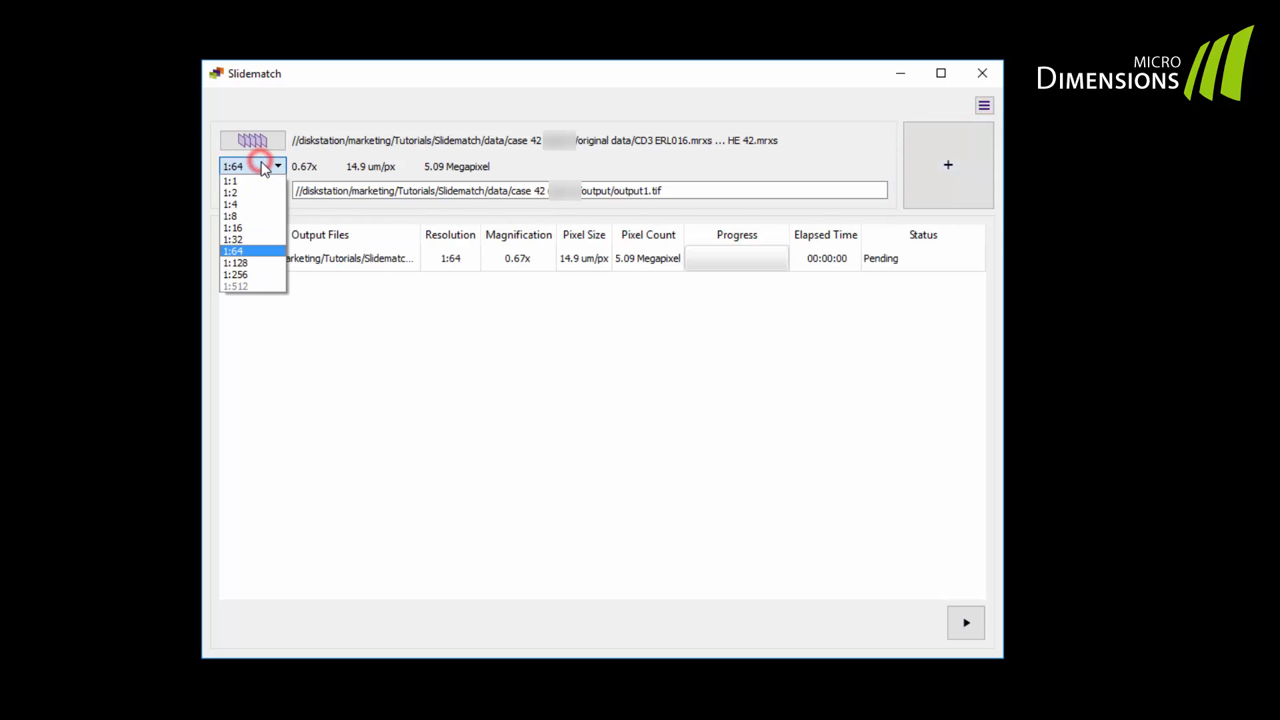
left_click(230, 180)
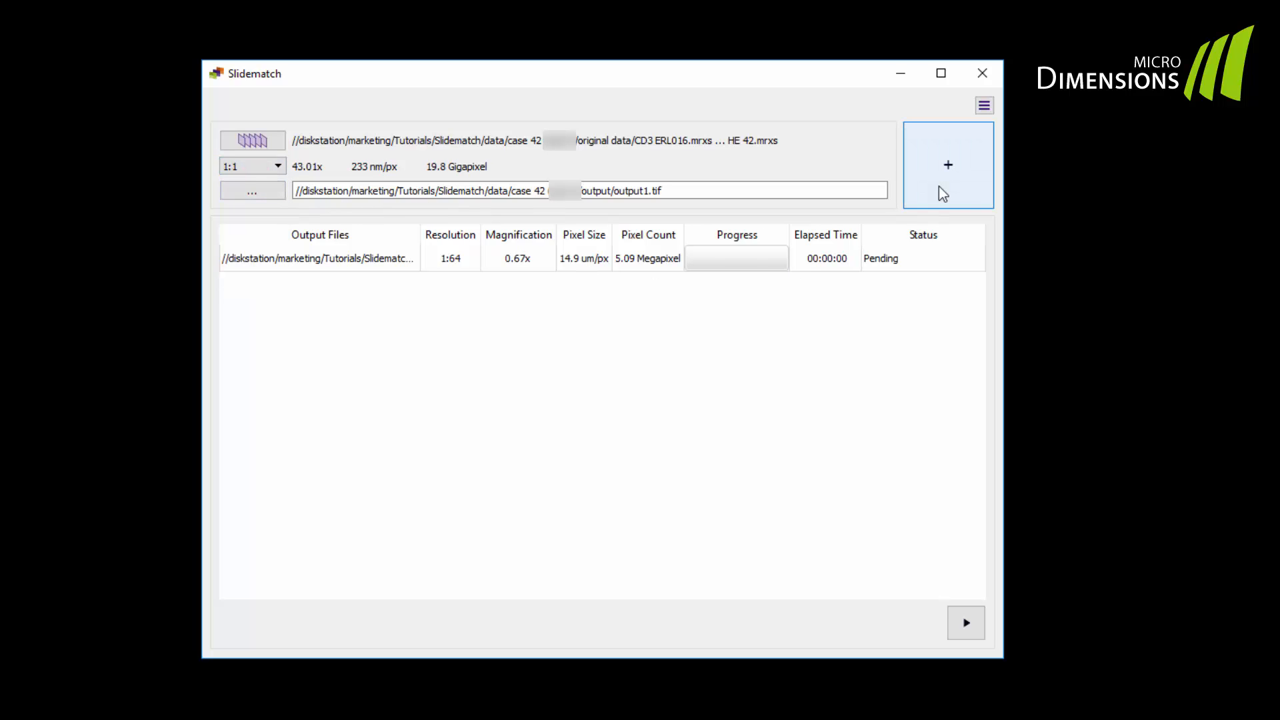
left_click(947, 164)
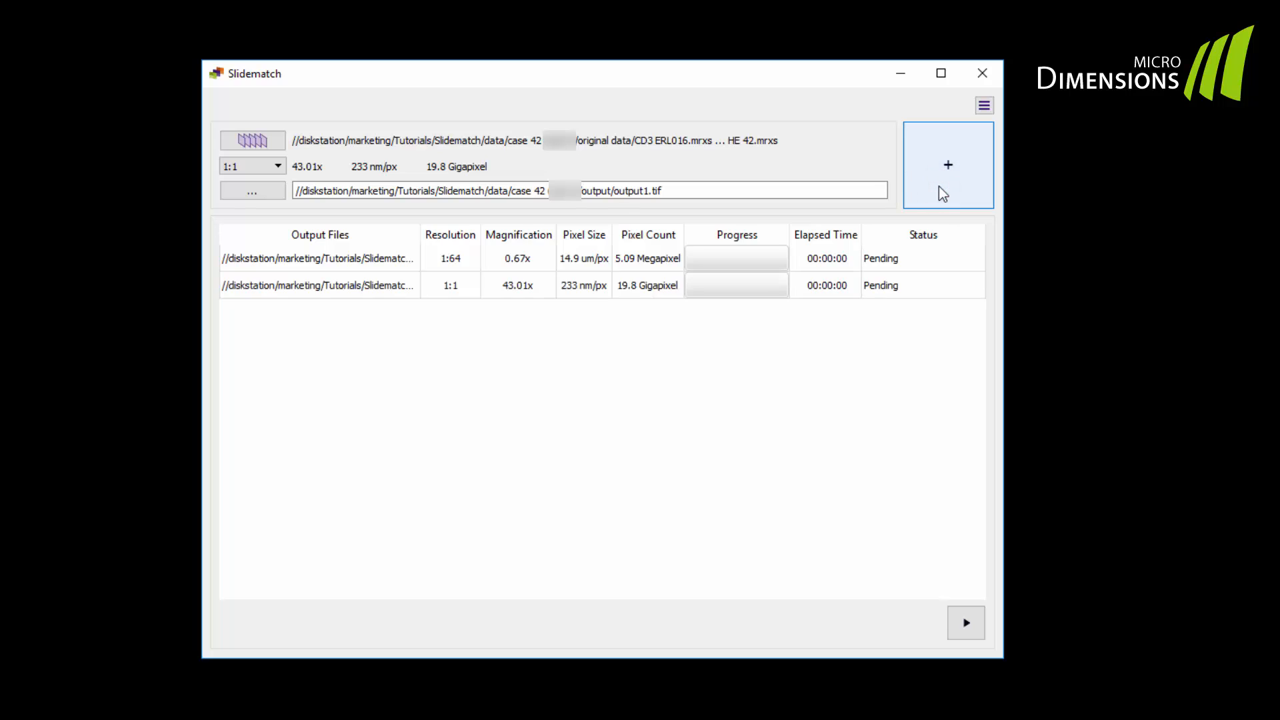
mouse_move(972, 488)
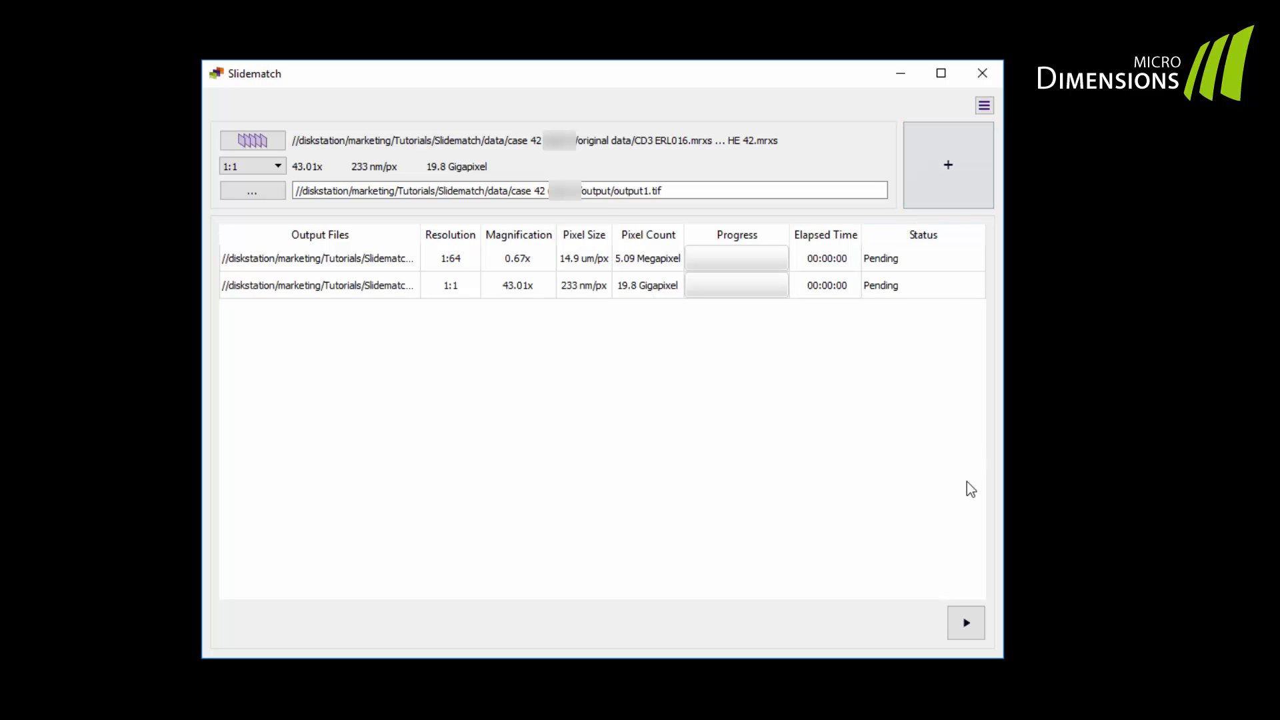
Start processing the queued jobs so the first job begins aligning images
left_click(966, 622)
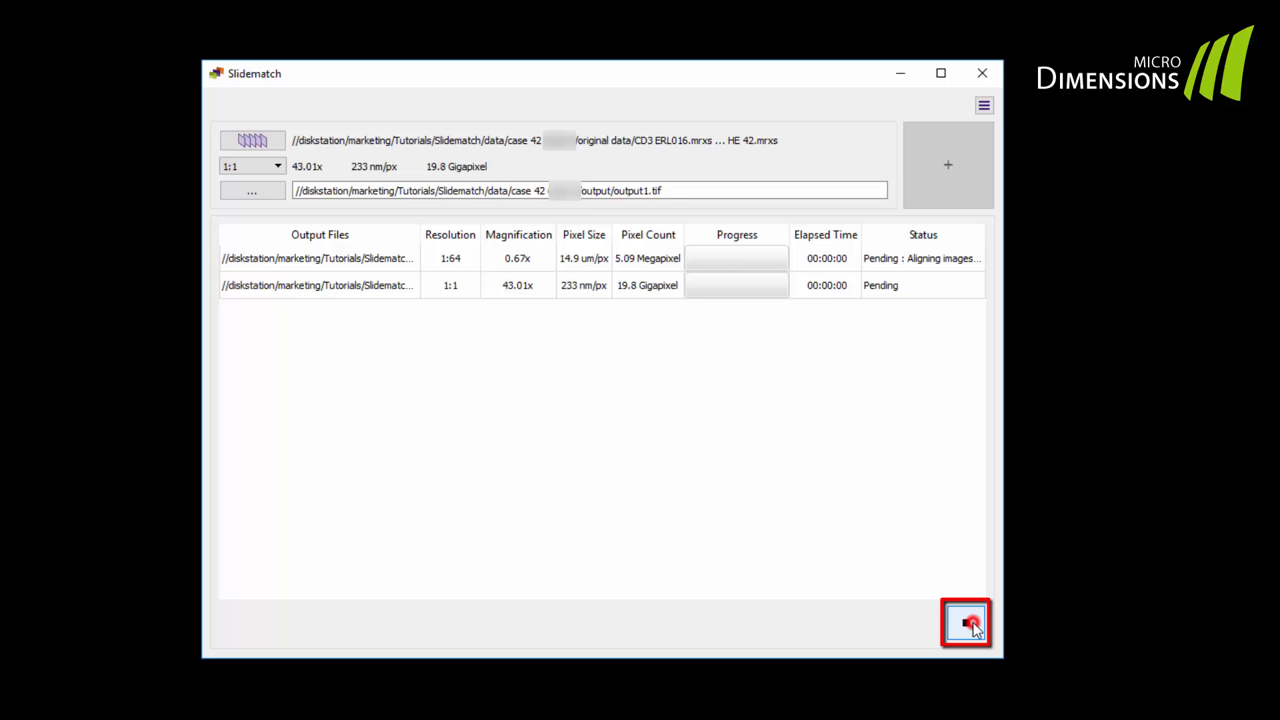
left_click(965, 622)
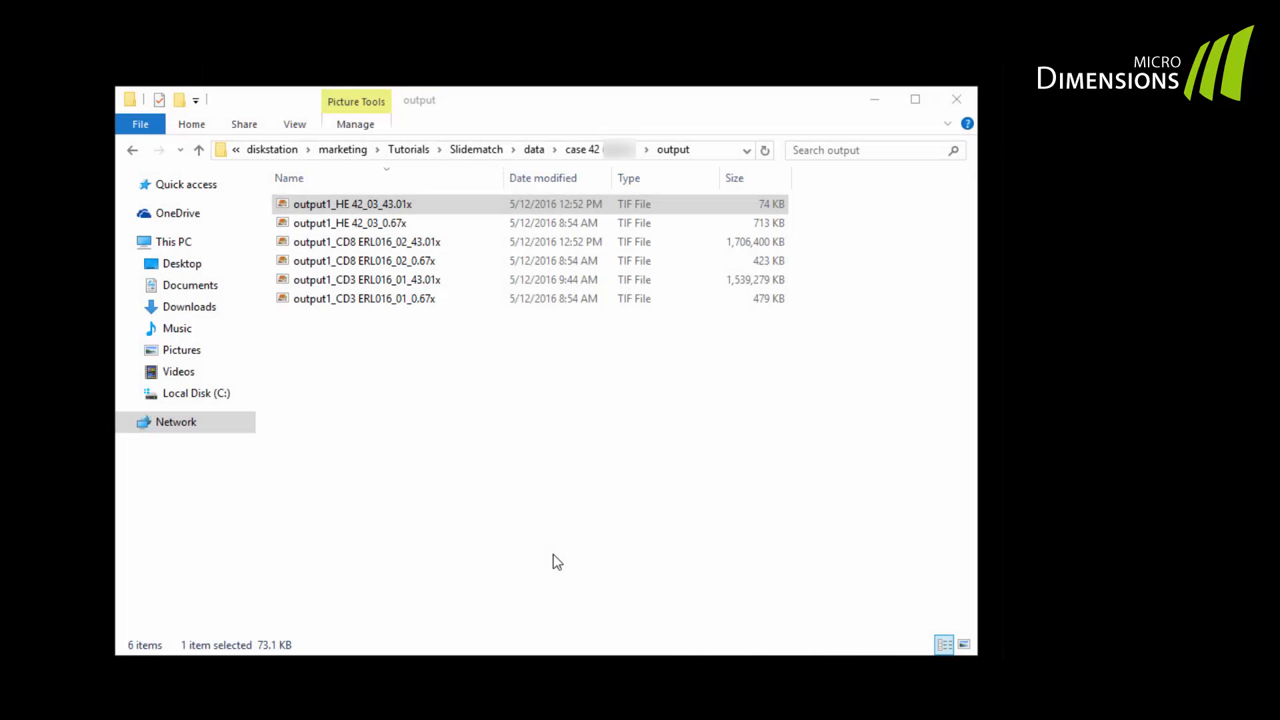
mouse_move(569, 556)
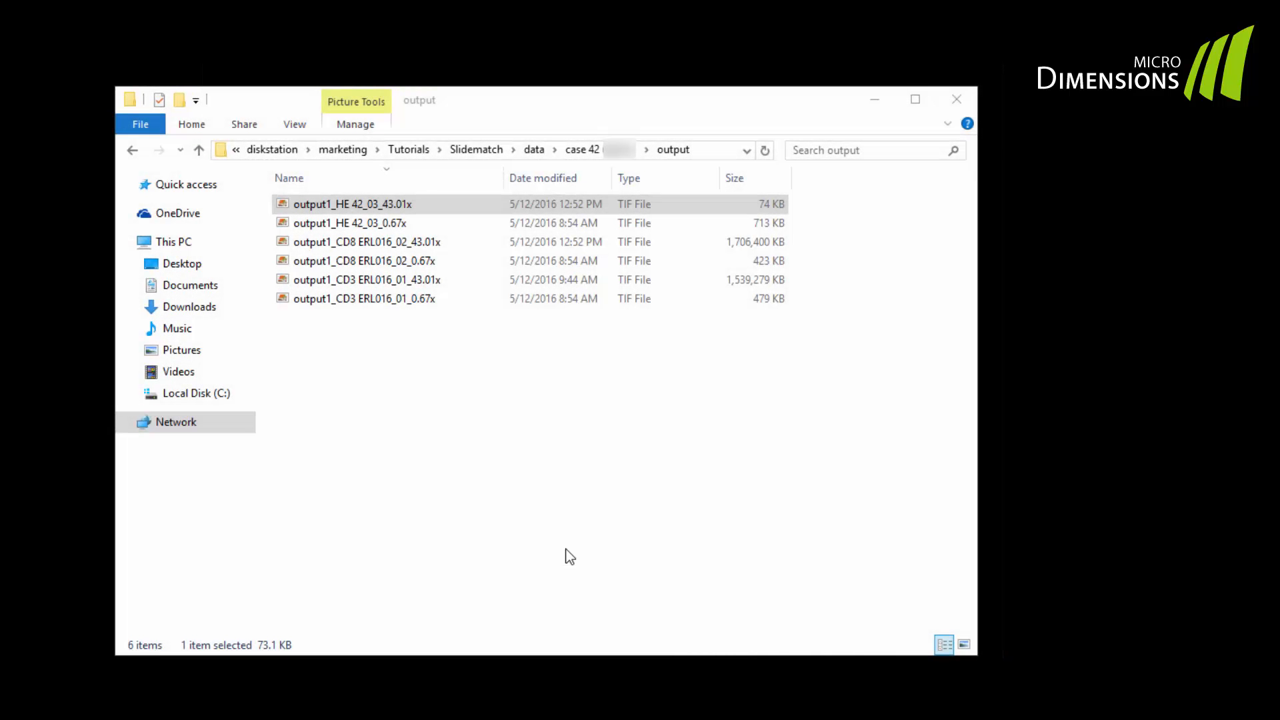